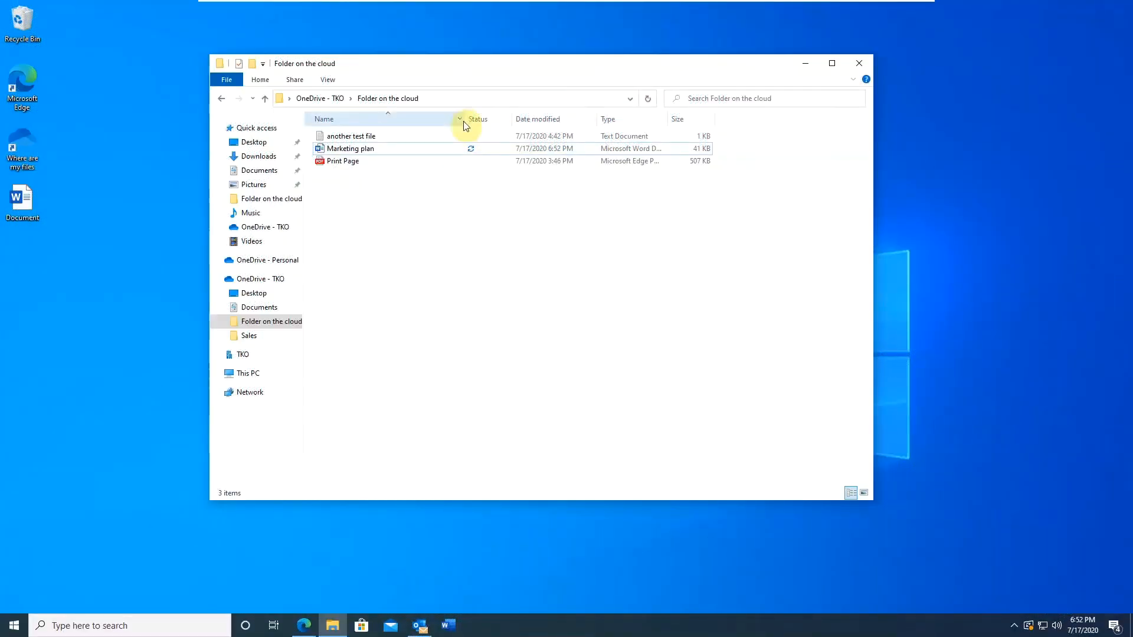
mouse_move(483, 170)
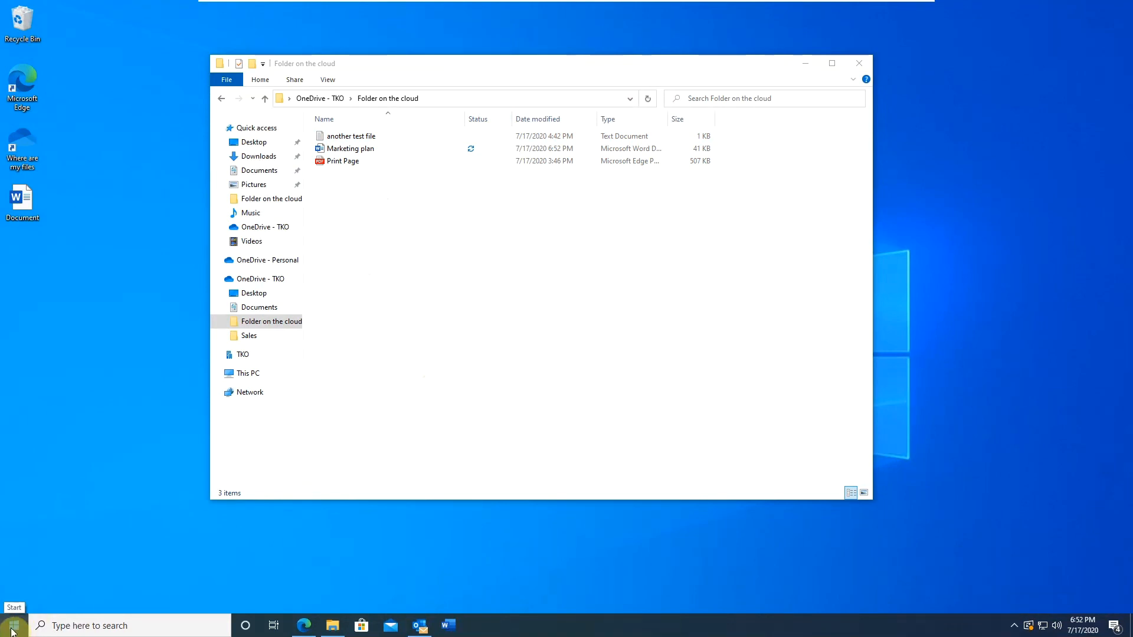
Step: Launch the OneDrive app from Start search for 'onedrive' so the OneDrive - TKO folder appears
click(11, 625)
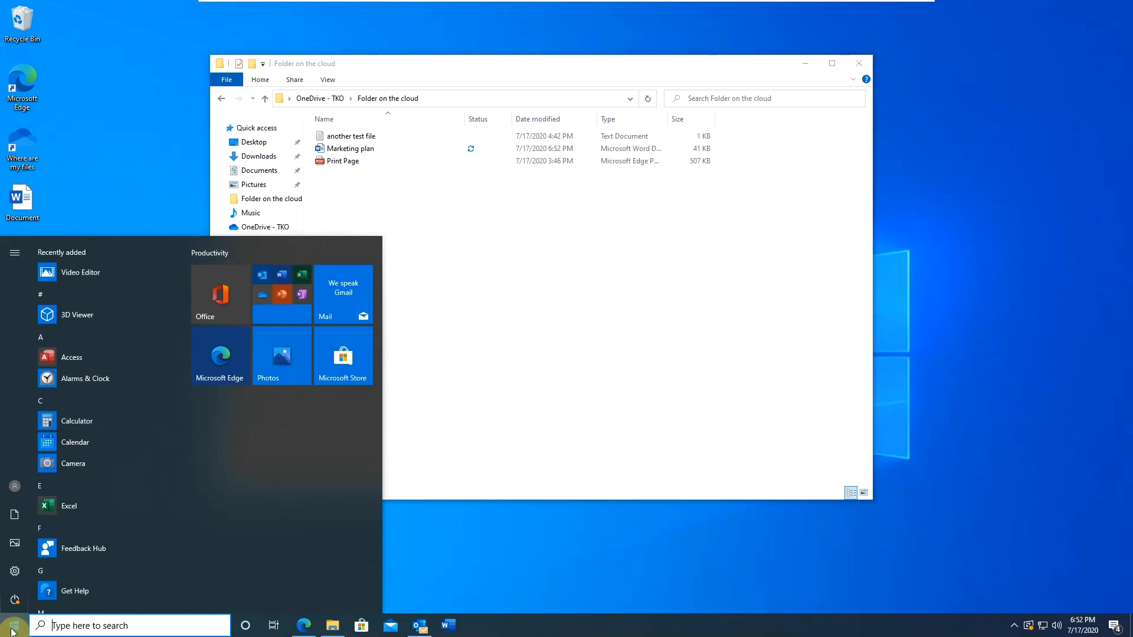
text(onedrive)
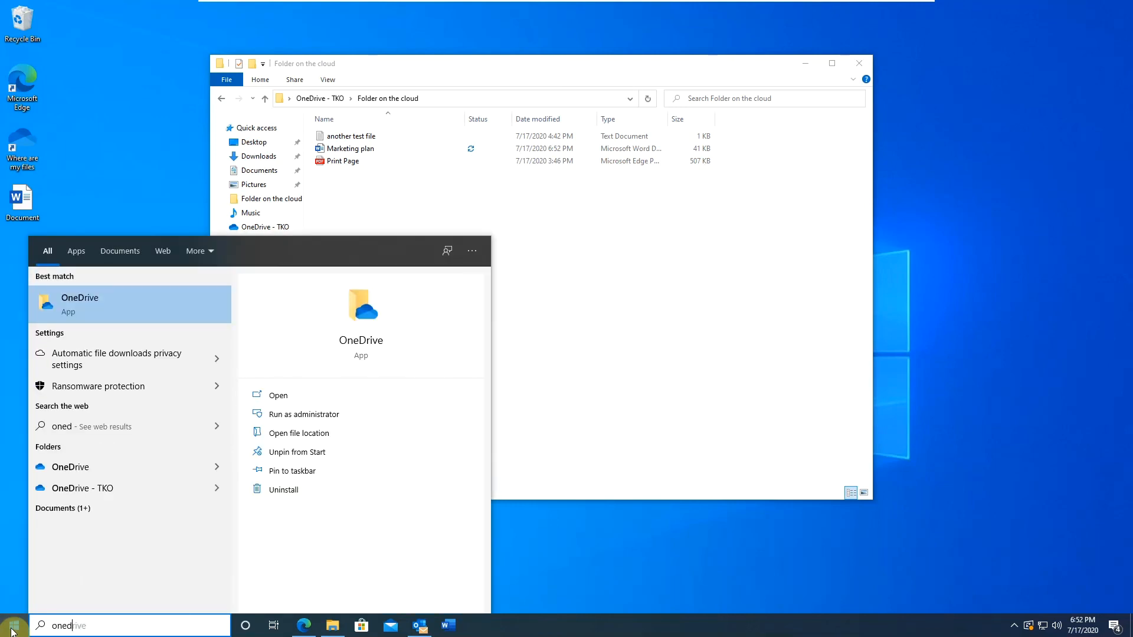
mouse_move(85, 303)
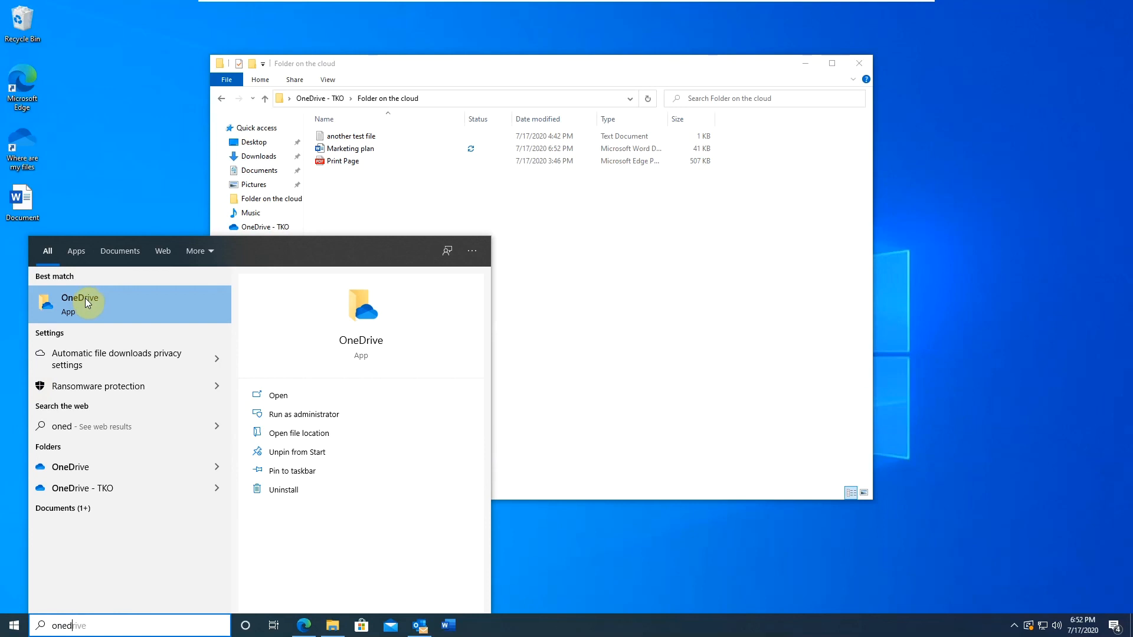
click(770, 517)
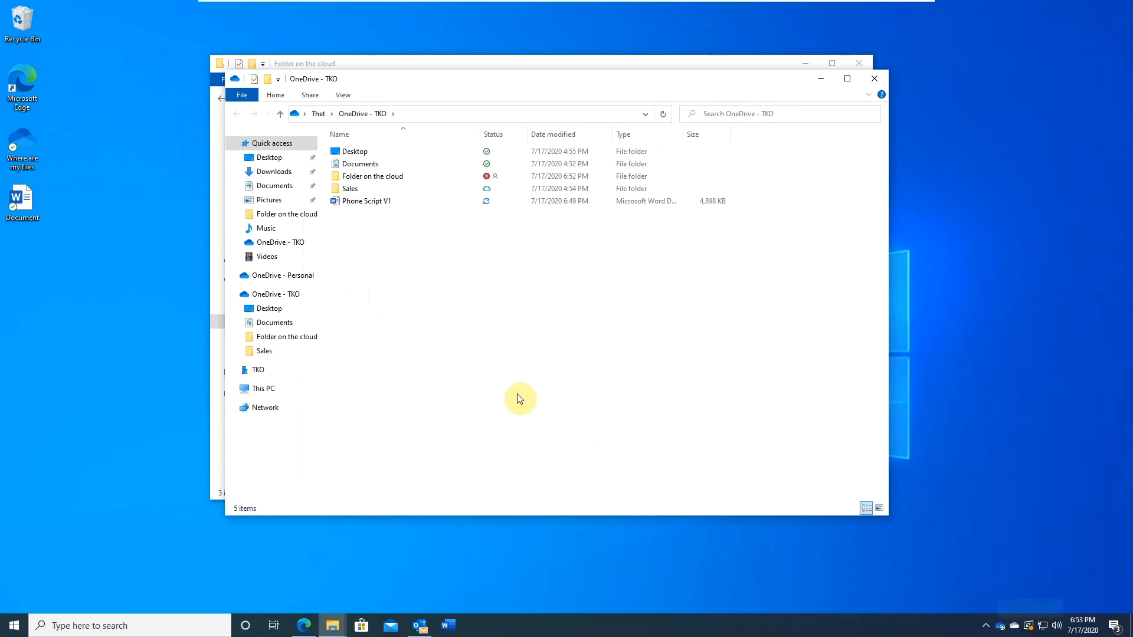
Step: Browse into Folder on the cloud, where Marketing plan shows a sync error
click(371, 176)
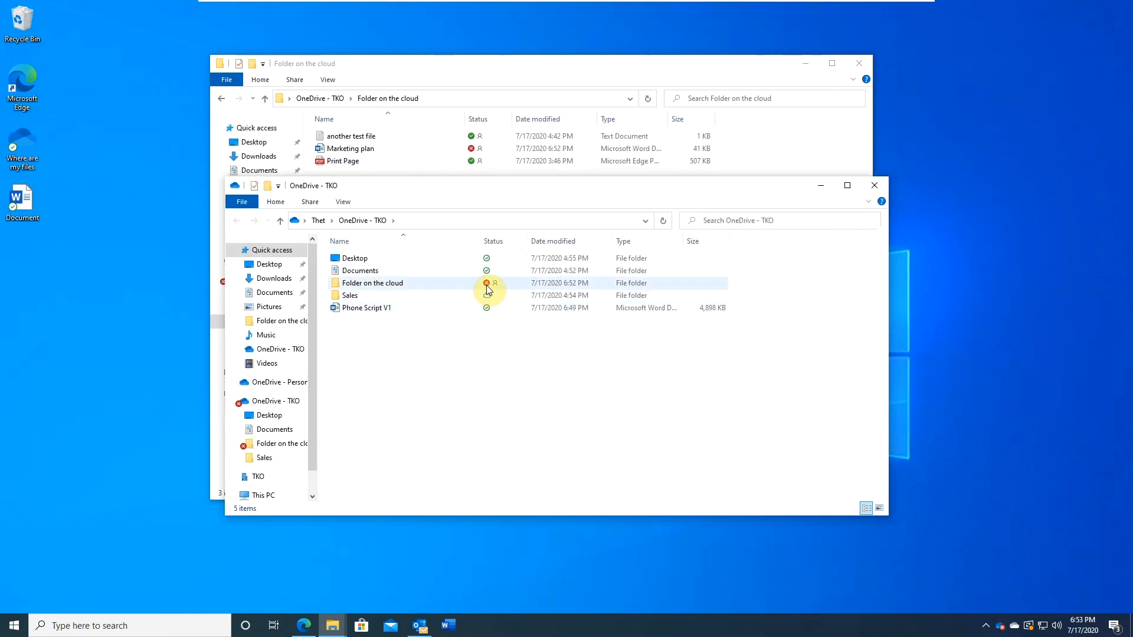
mouse_move(461, 293)
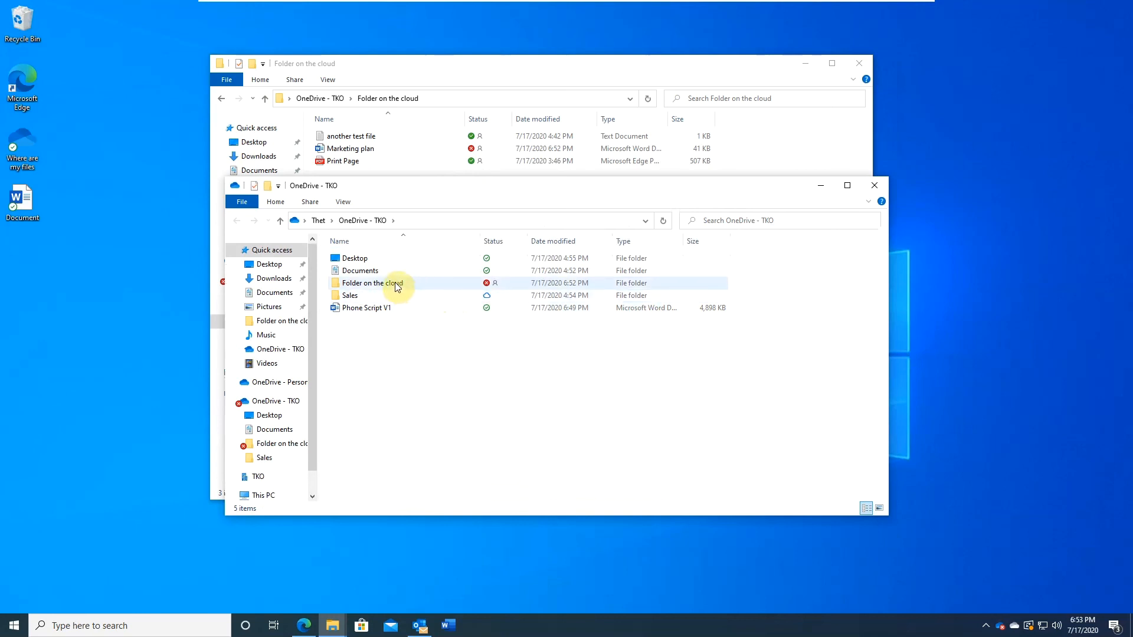
double_click(371, 282)
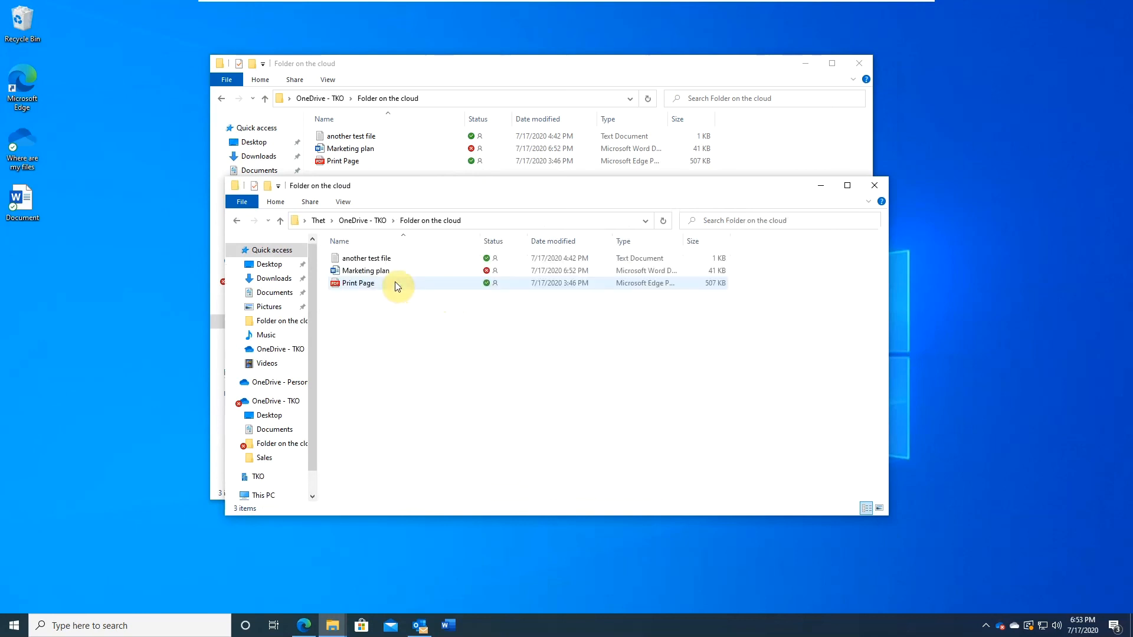
mouse_move(365, 270)
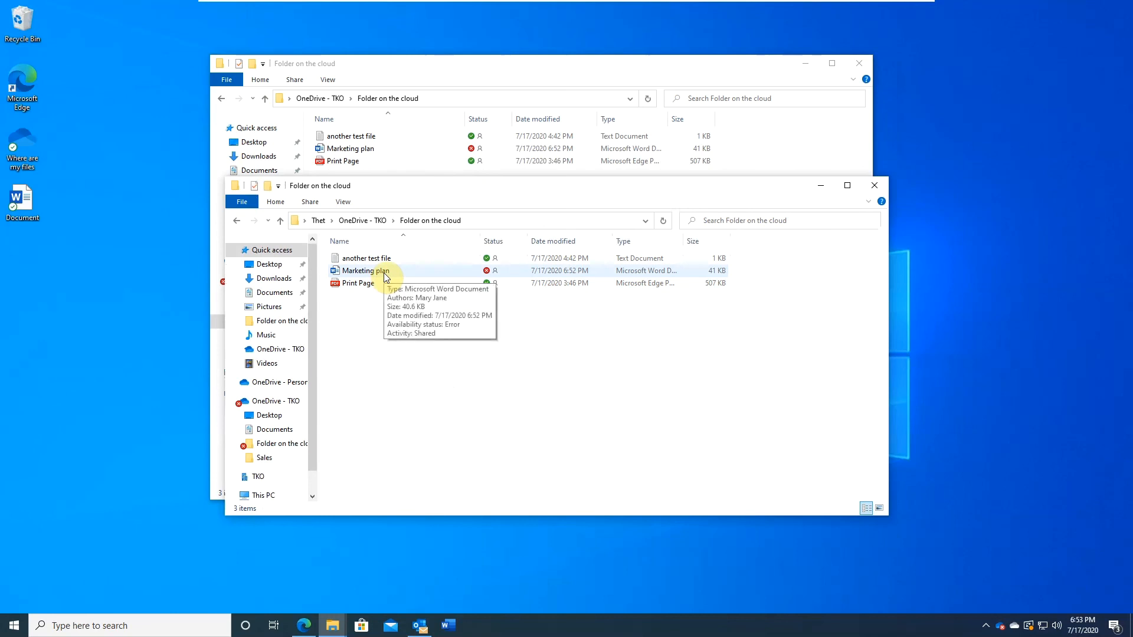
mouse_move(777, 452)
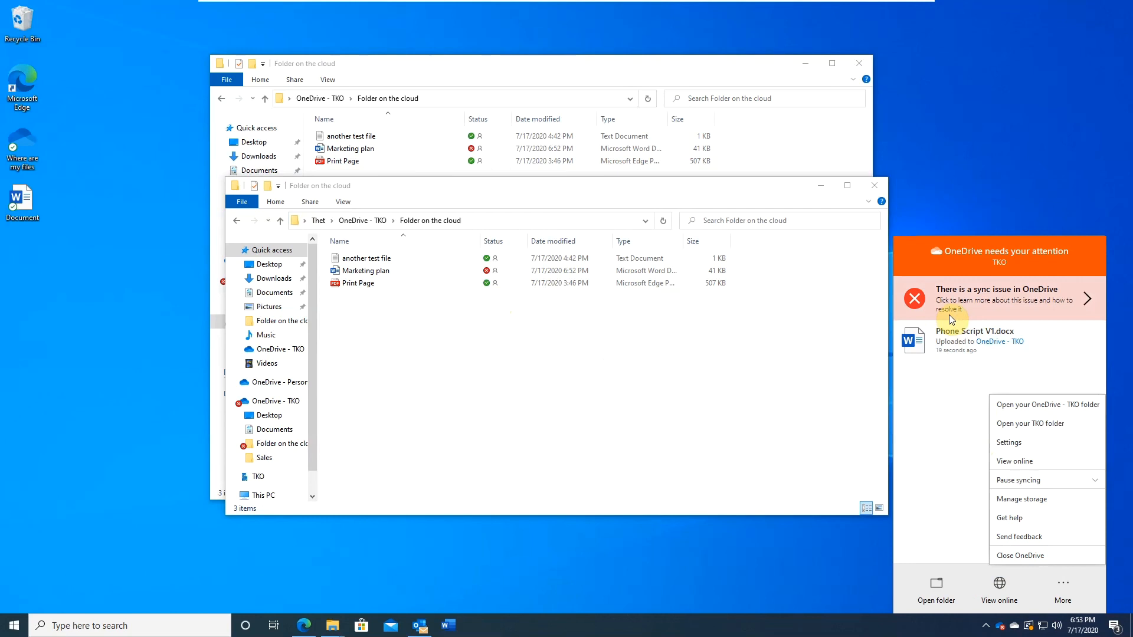
mouse_move(1029, 301)
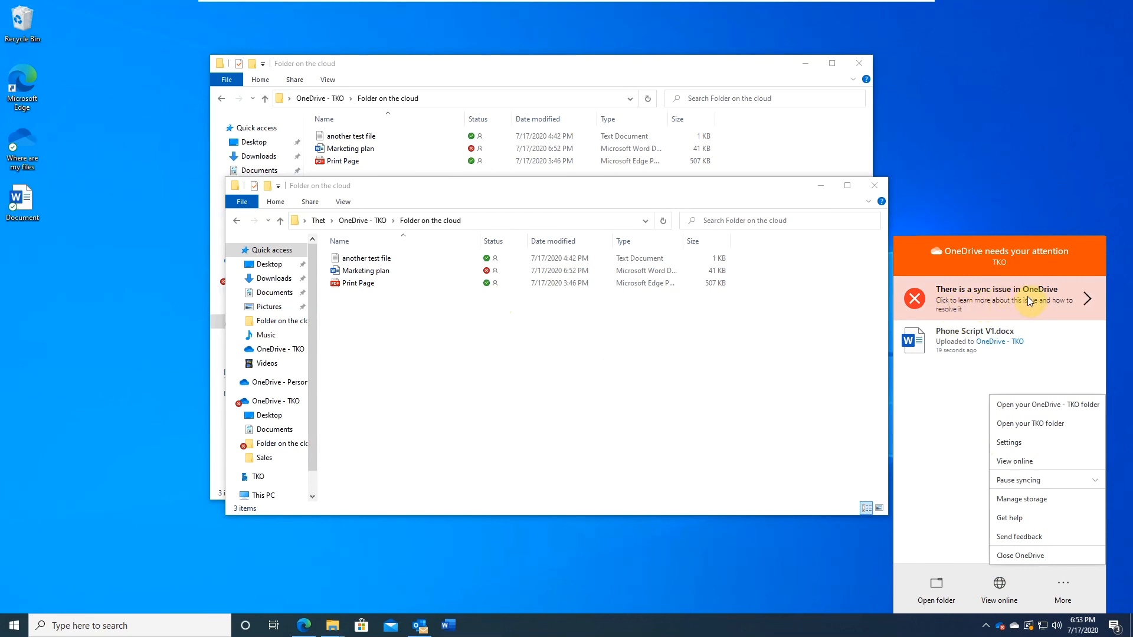
mouse_move(1052, 303)
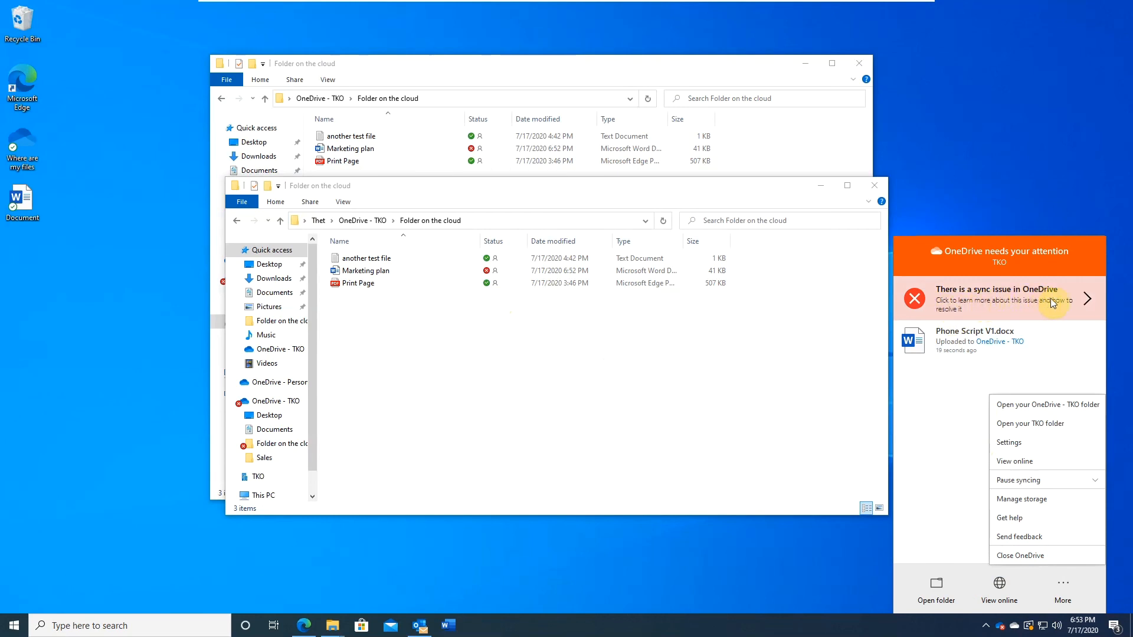
Step: View OneDrive's sync issues and bring up the file conflict for Marketing plan.docx
click(1062, 586)
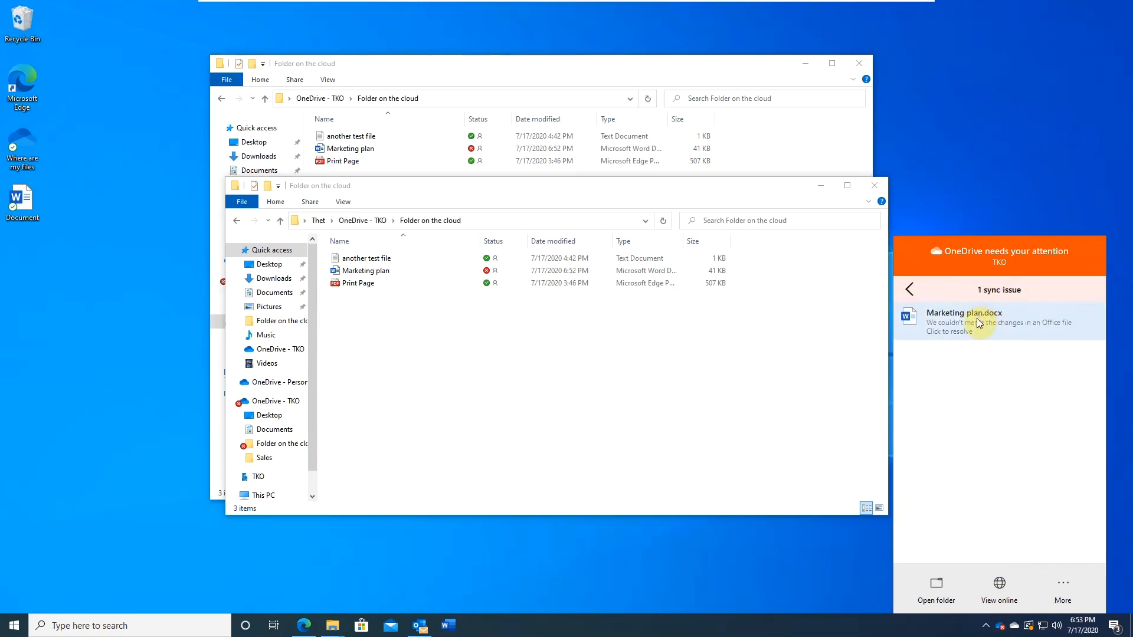
click(947, 326)
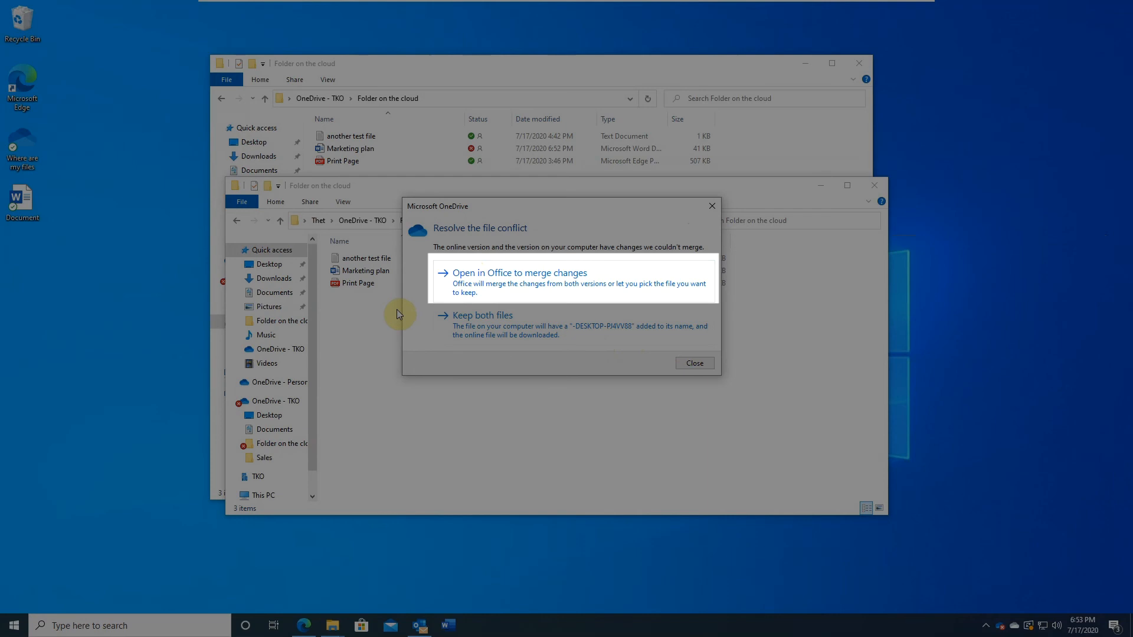
mouse_move(474, 315)
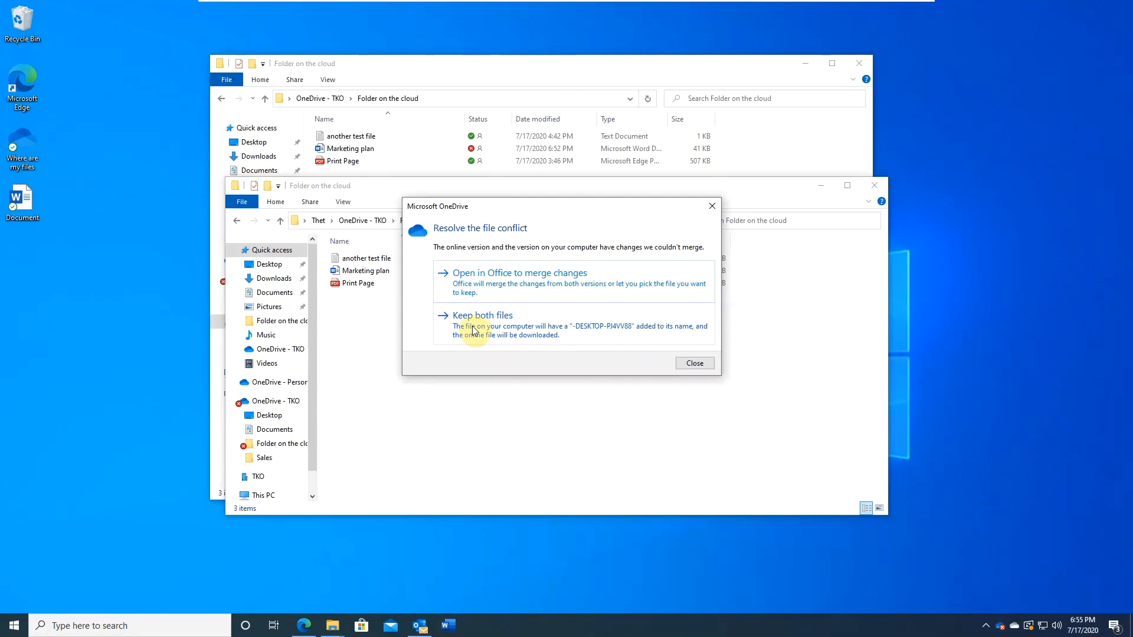
Step: Resolve the Marketing plan conflict with Keep both files
click(482, 316)
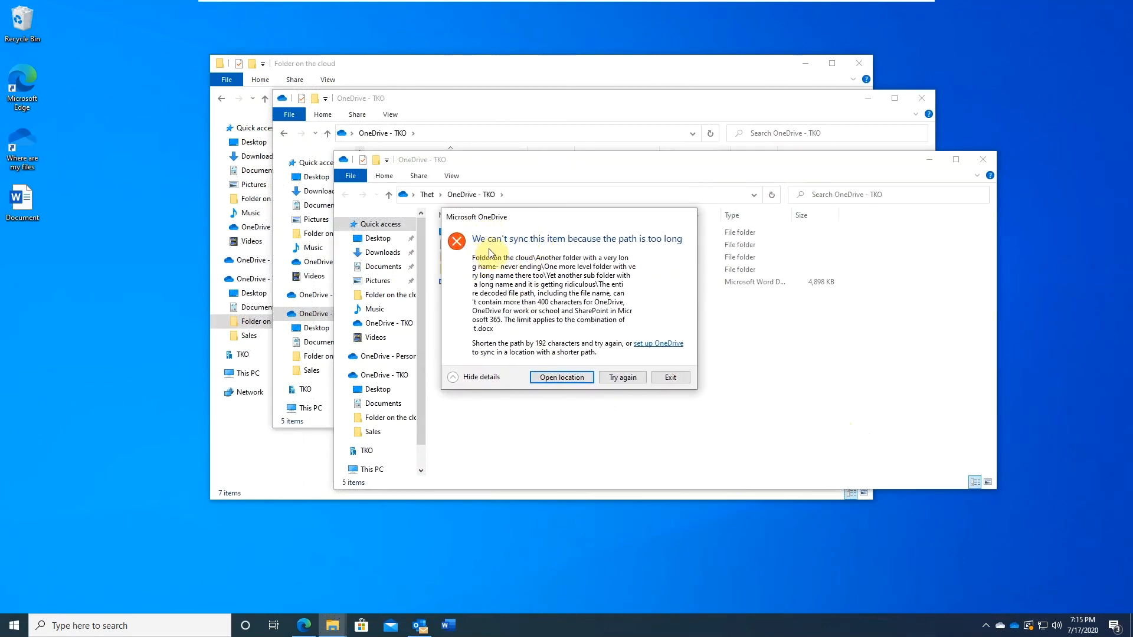
mouse_move(636, 250)
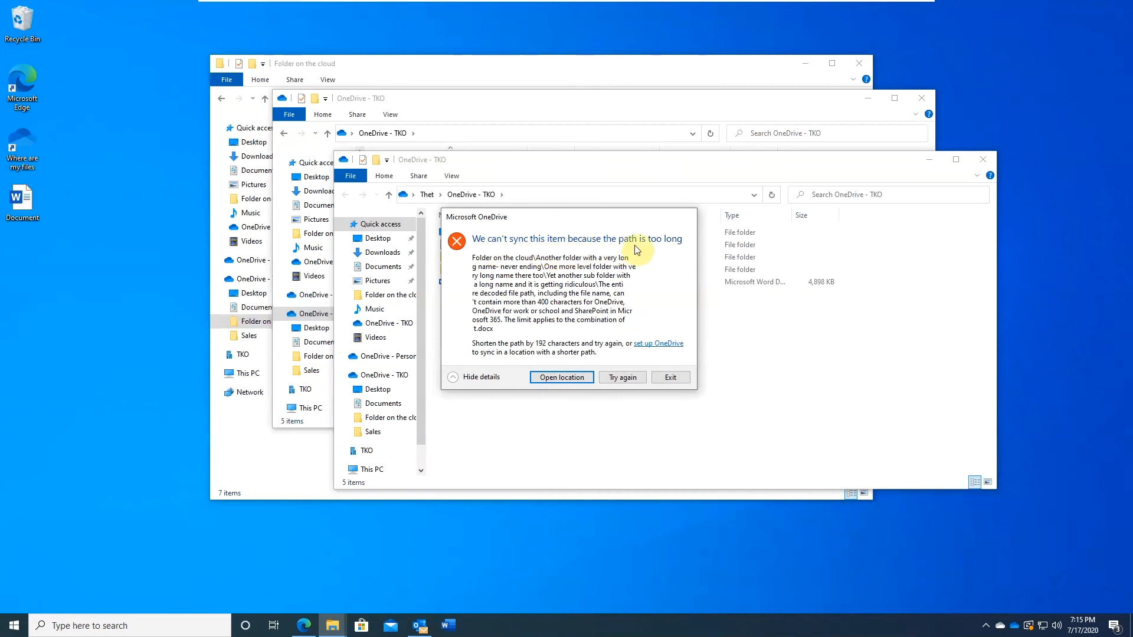
mouse_move(561, 376)
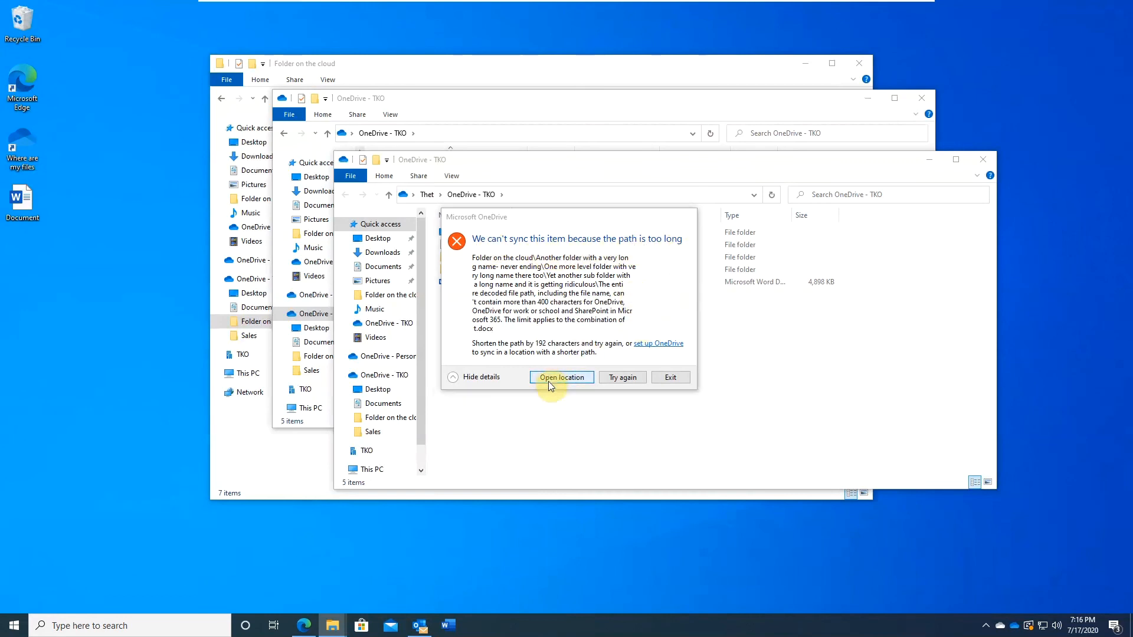
Step: Go to the over-long file's location and begin renaming the long-named Word file
click(561, 377)
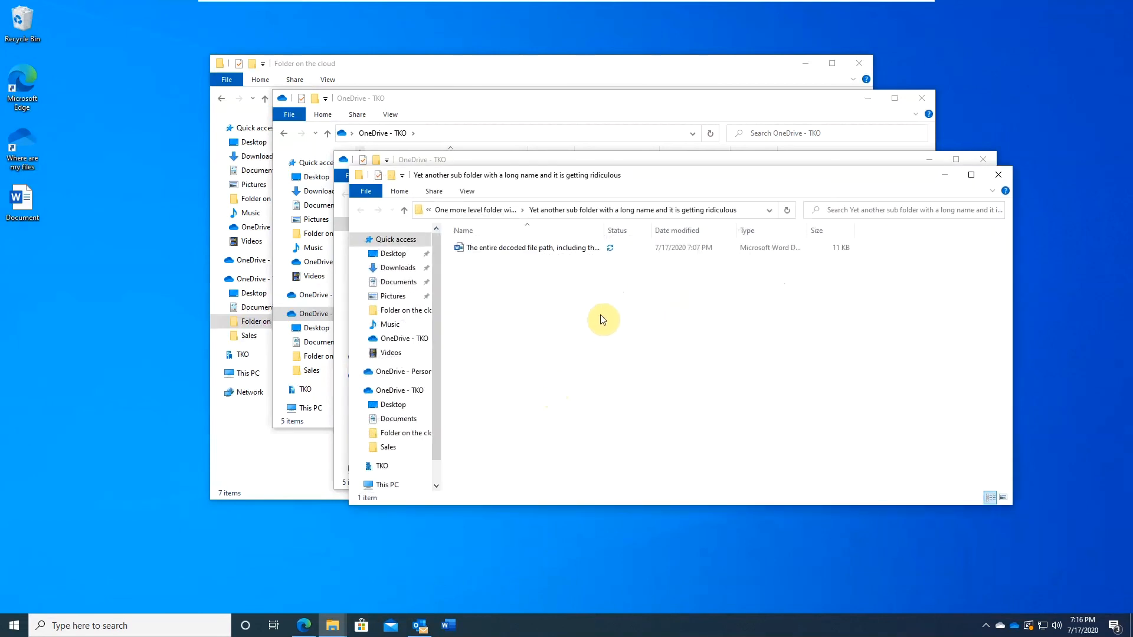
click(528, 247)
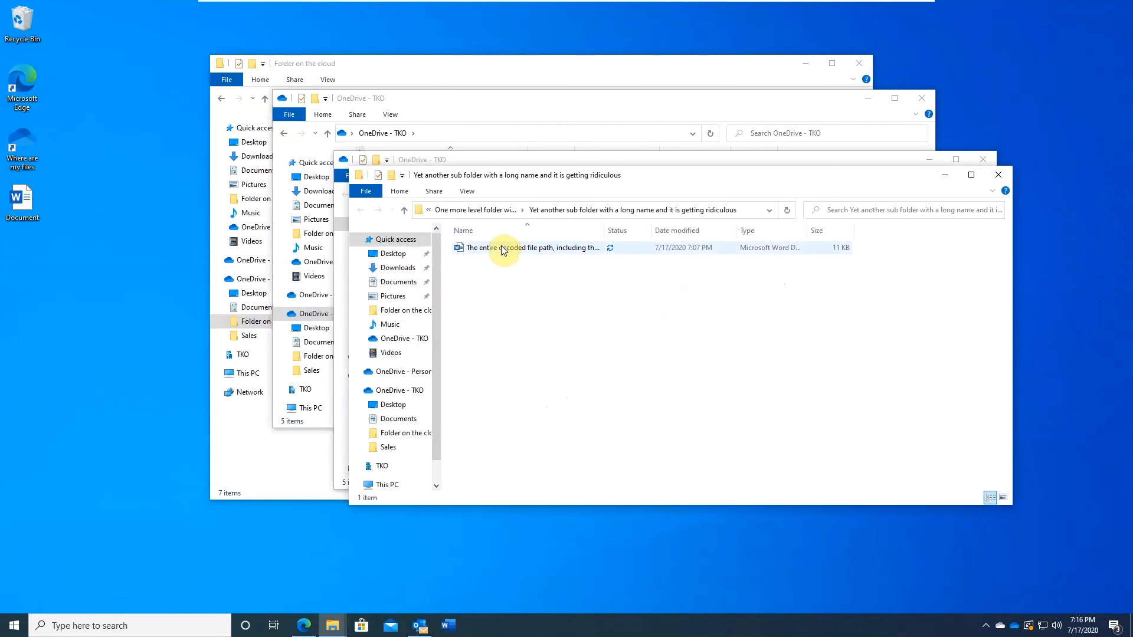
right_click(504, 247)
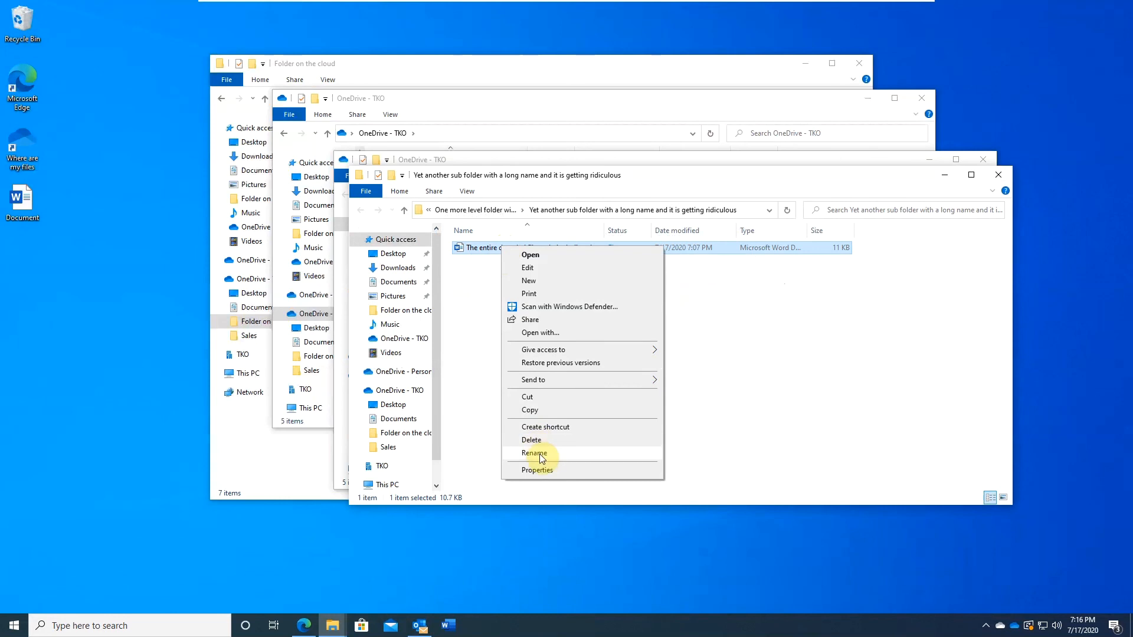
click(534, 453)
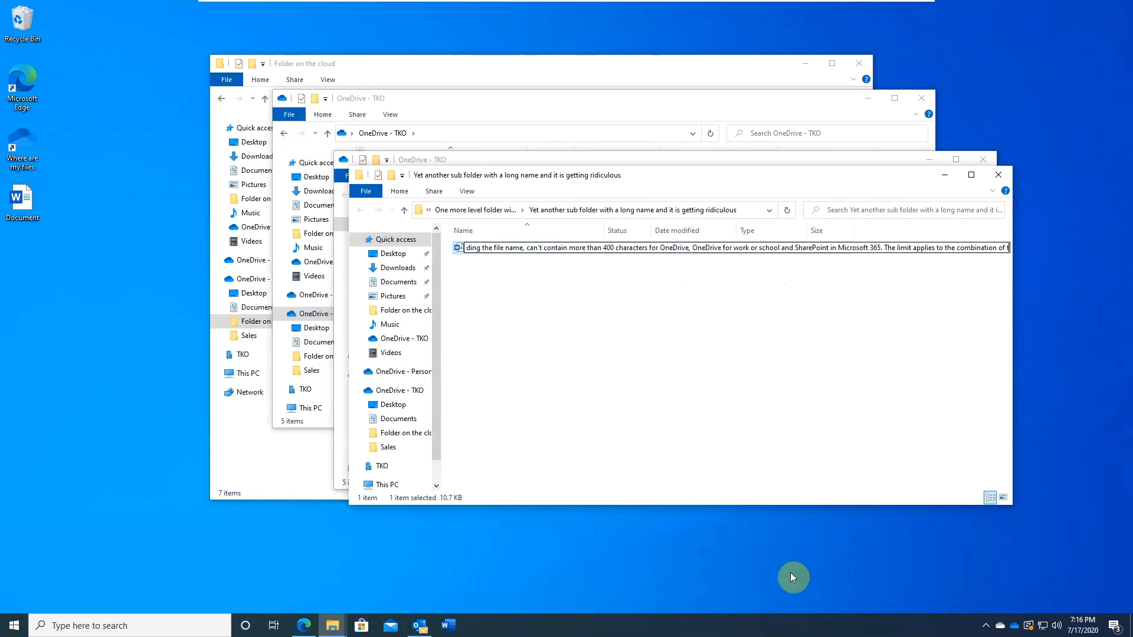